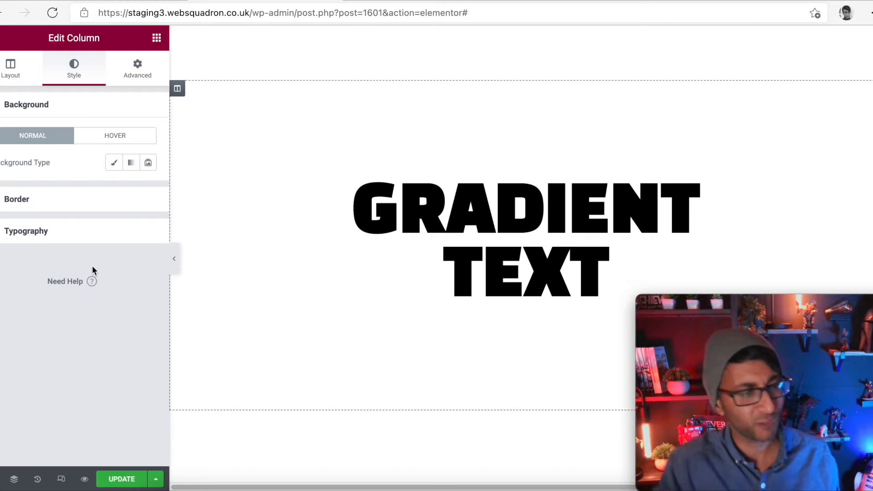
mouse_move(128, 260)
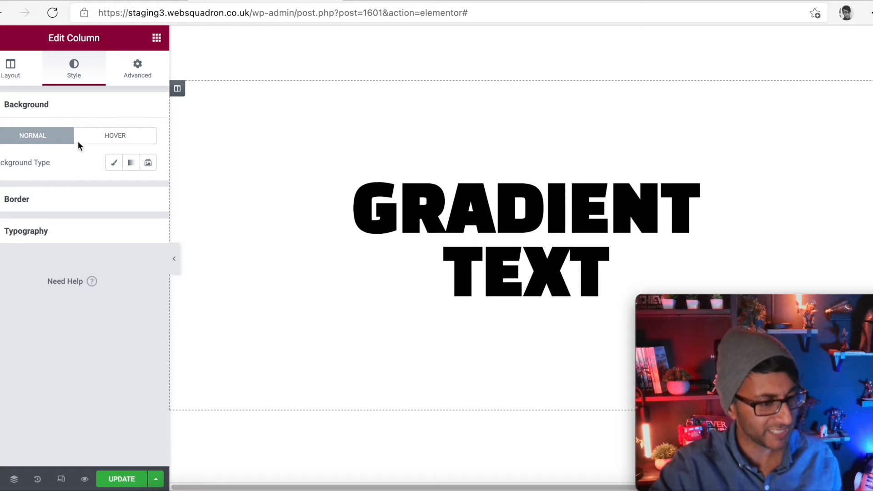
Set the column background to an orange-and-red gradient with the angle dragged to 220.
left_click(130, 162)
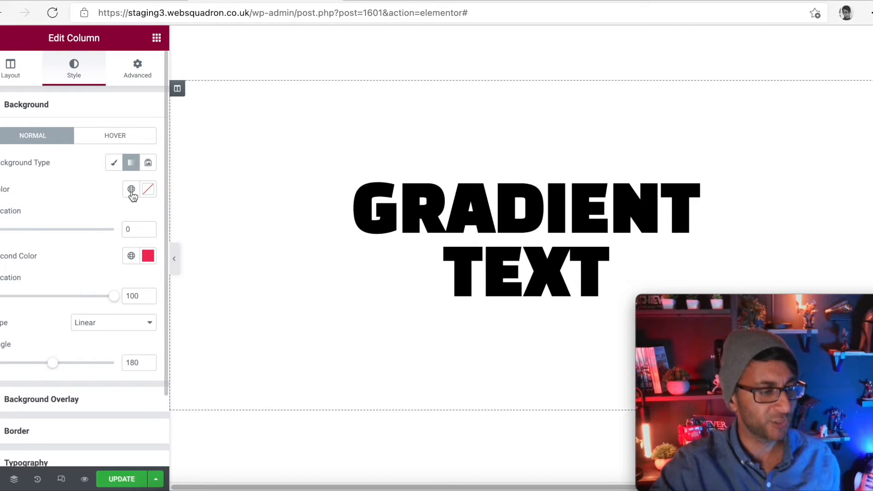
left_click(148, 189)
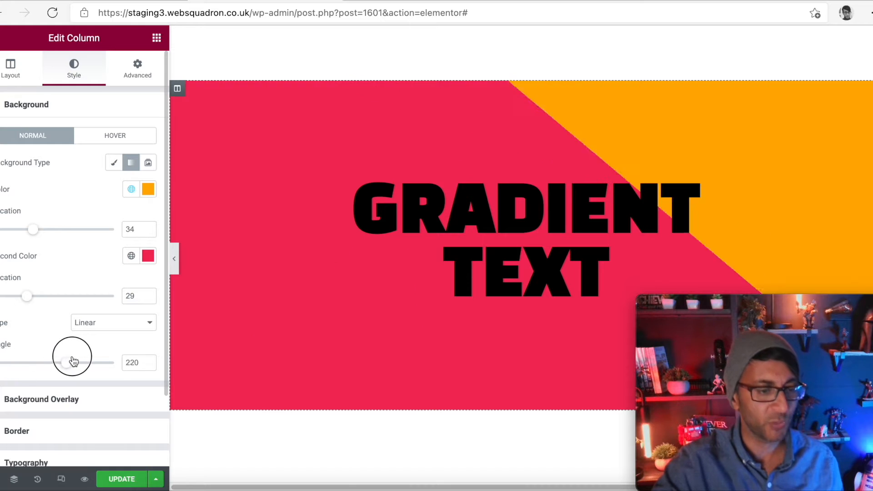
left_click_drag(73, 363, 50, 360)
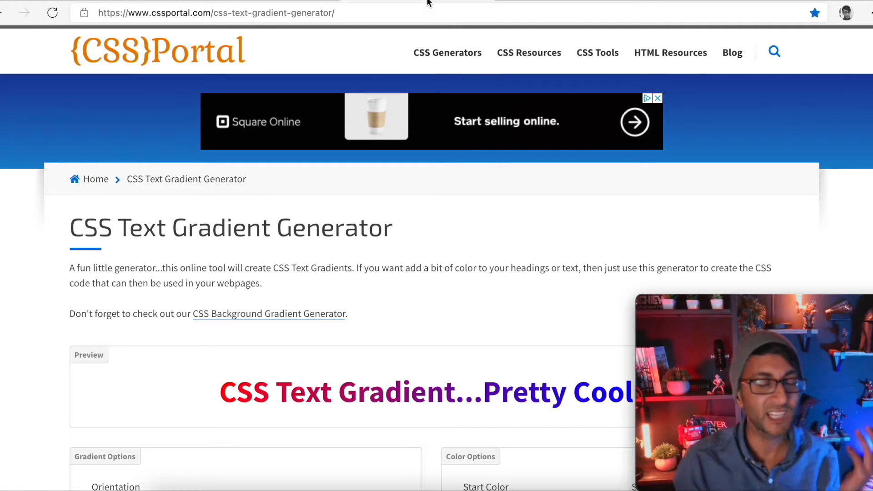
scroll("down", 3)
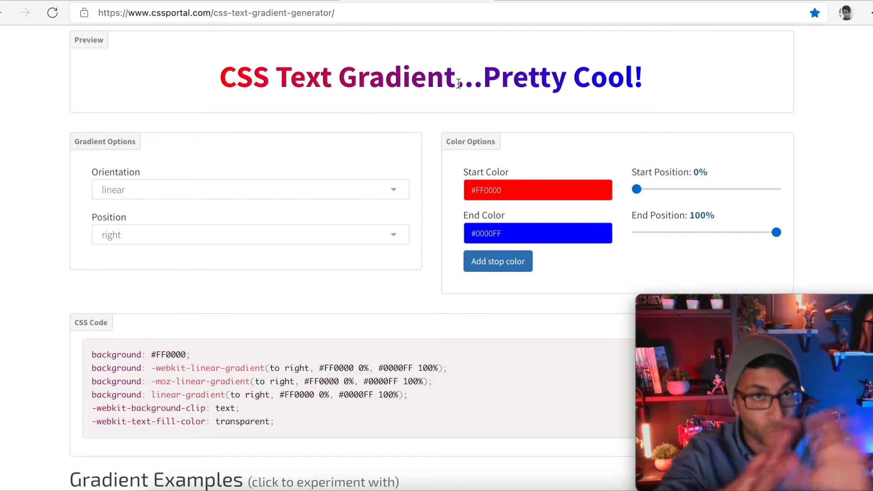
left_click(537, 190)
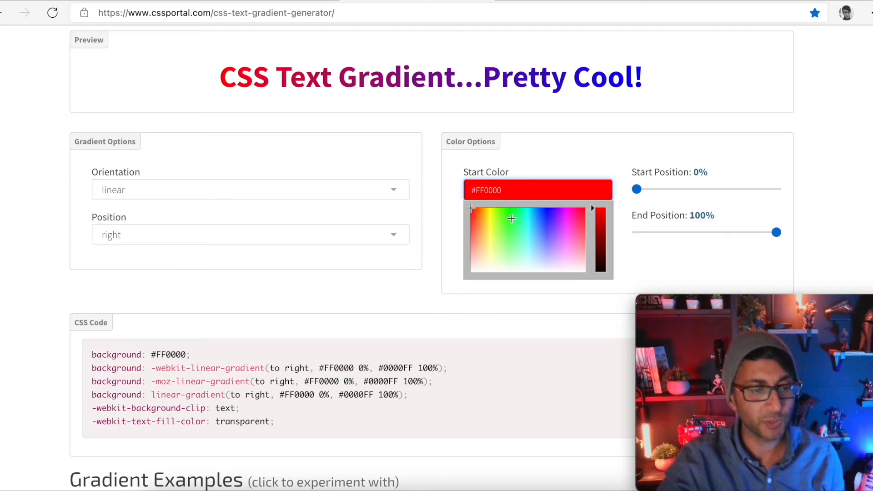
mouse_move(546, 171)
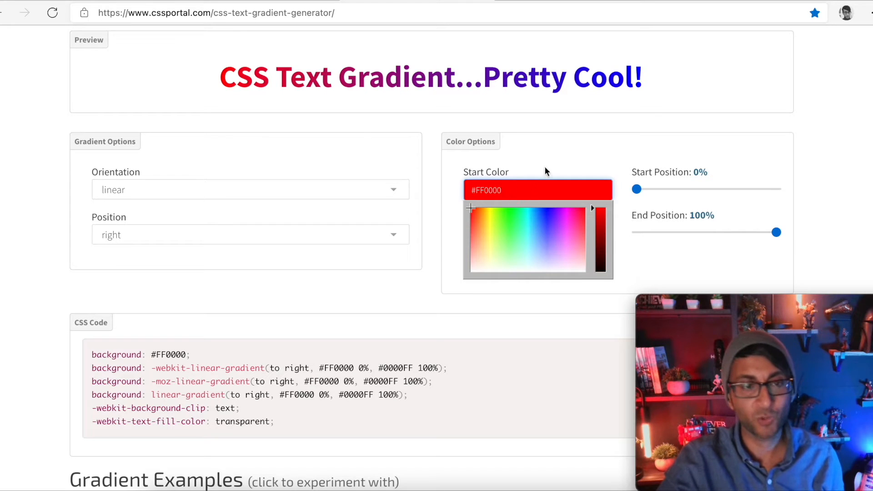
left_click(537, 190)
type("#770")
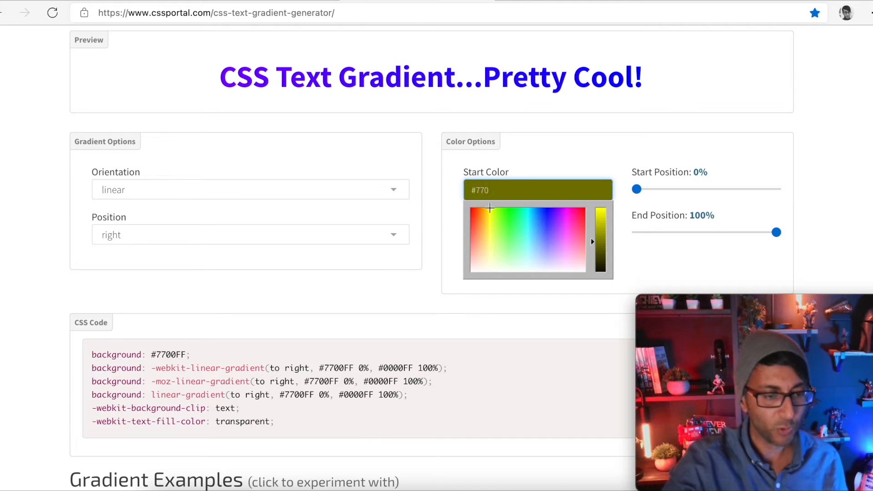
type("ff00")
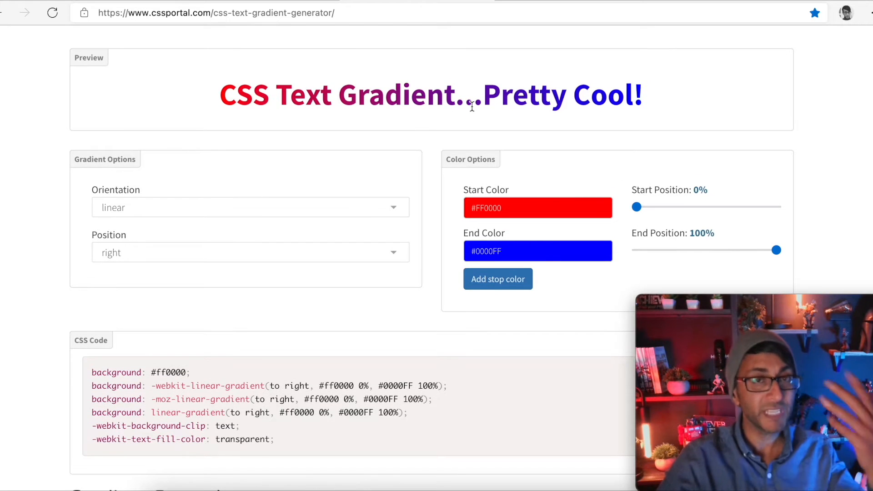
Move the red start position to about 45% while trying the blue end position around 38%.
left_click_drag(635, 207, 651, 206)
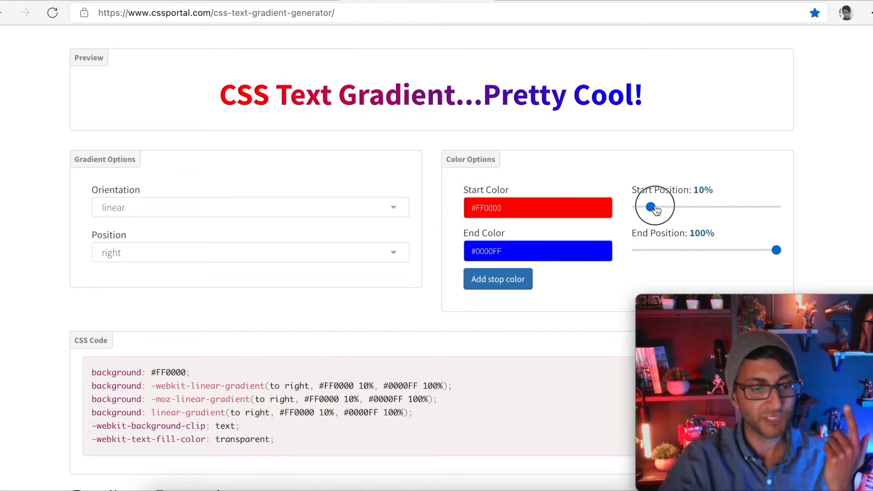
left_click_drag(775, 249, 729, 249)
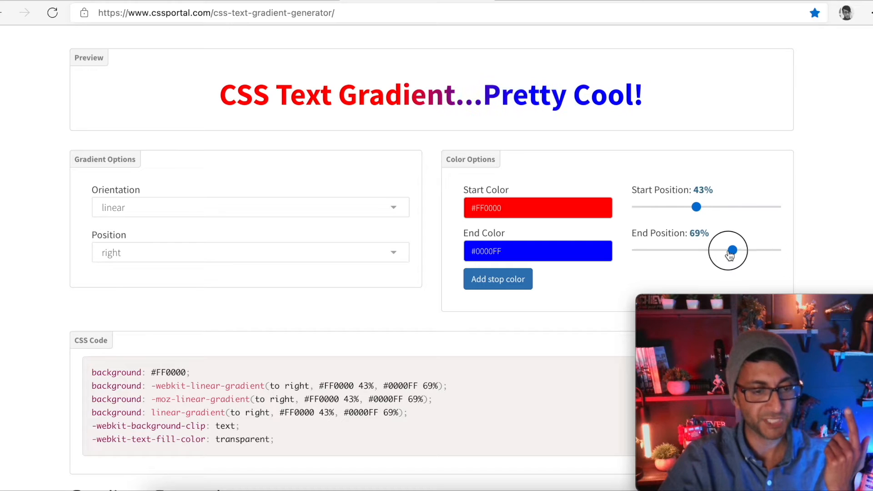
left_click_drag(731, 250, 690, 250)
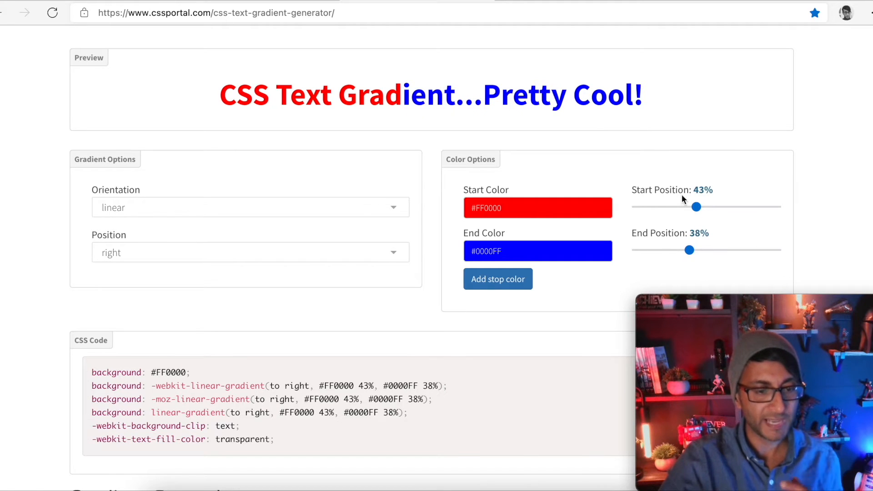
left_click_drag(695, 207, 701, 206)
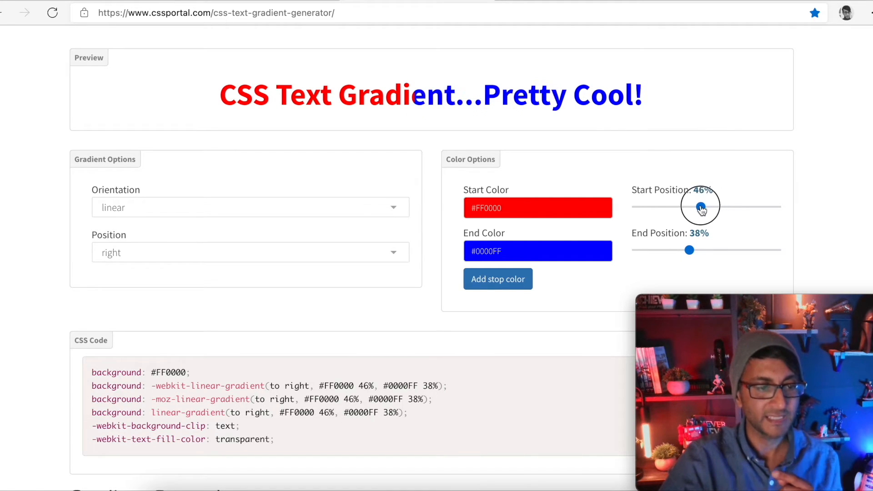
left_click_drag(703, 206, 700, 207)
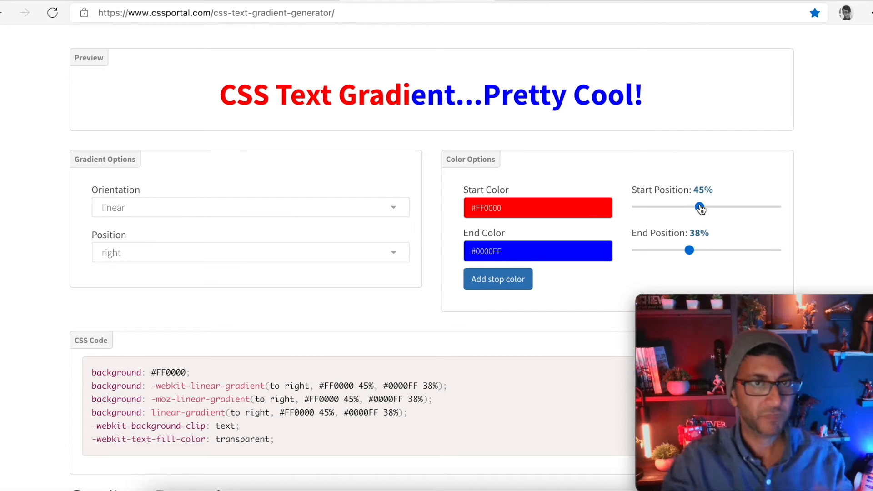
Return the blue end position to 100% and settle the red start position at 45%.
left_click_drag(701, 207, 693, 207)
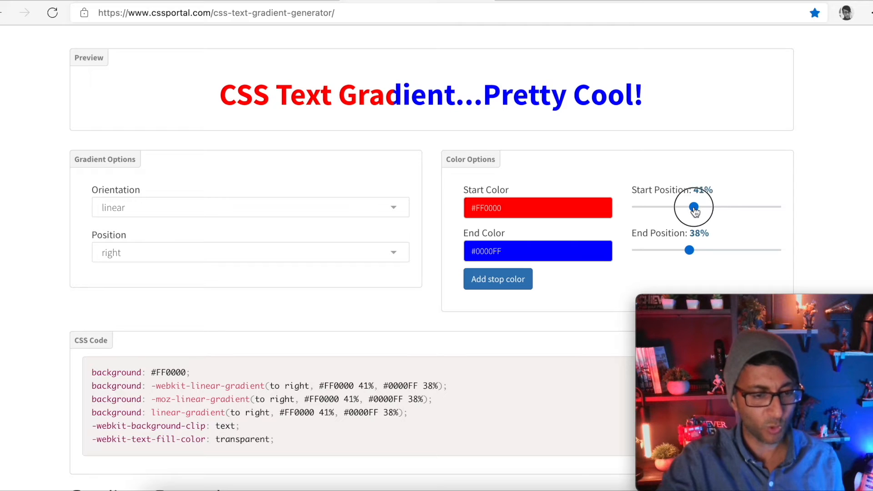
left_click_drag(690, 250, 777, 250)
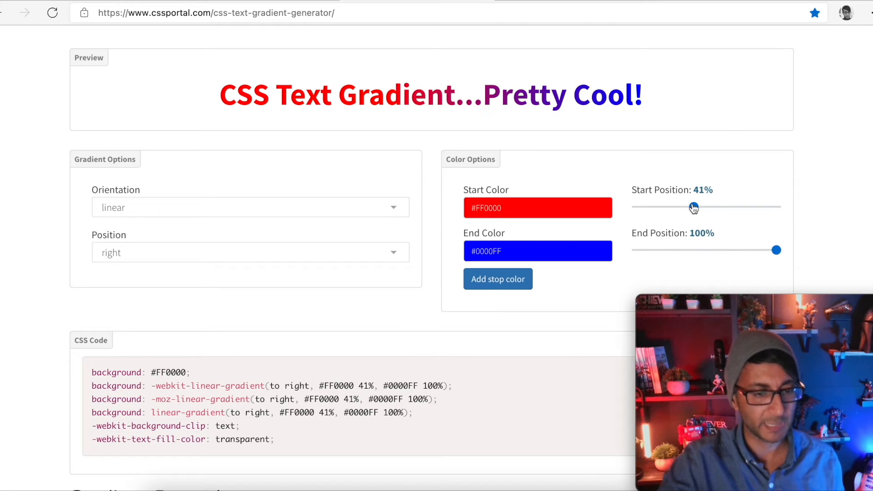
left_click_drag(694, 208, 702, 207)
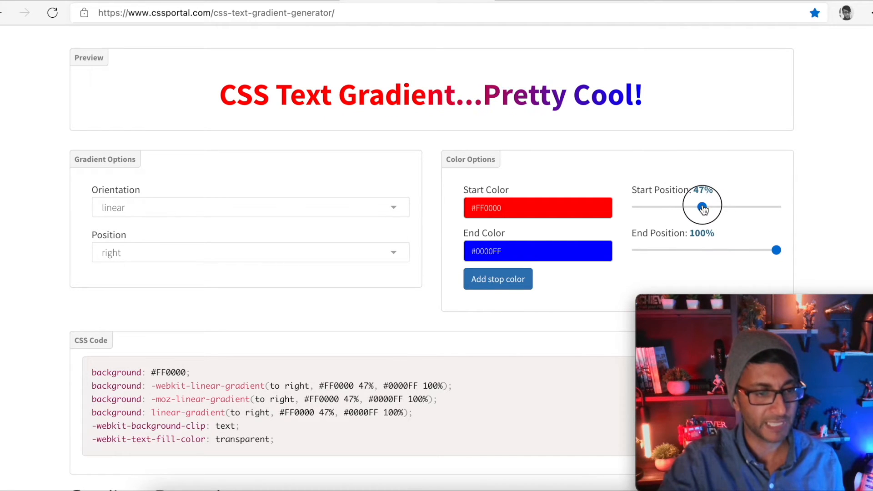
left_click_drag(706, 206, 700, 206)
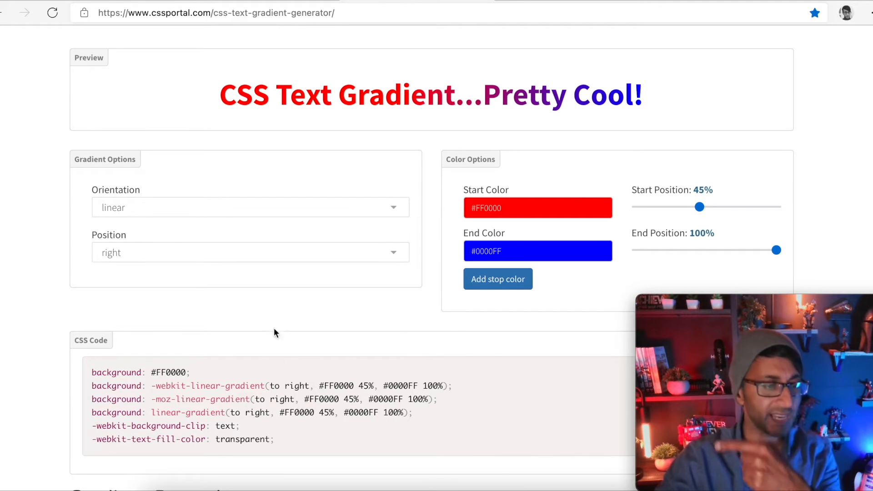
Try a radial gradient, return to linear, and change the gradient direction.
left_click(249, 207)
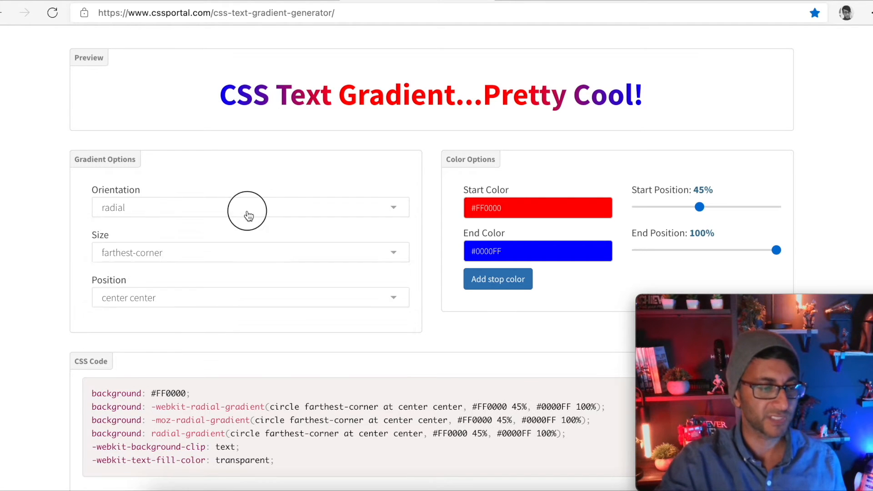
left_click(249, 207)
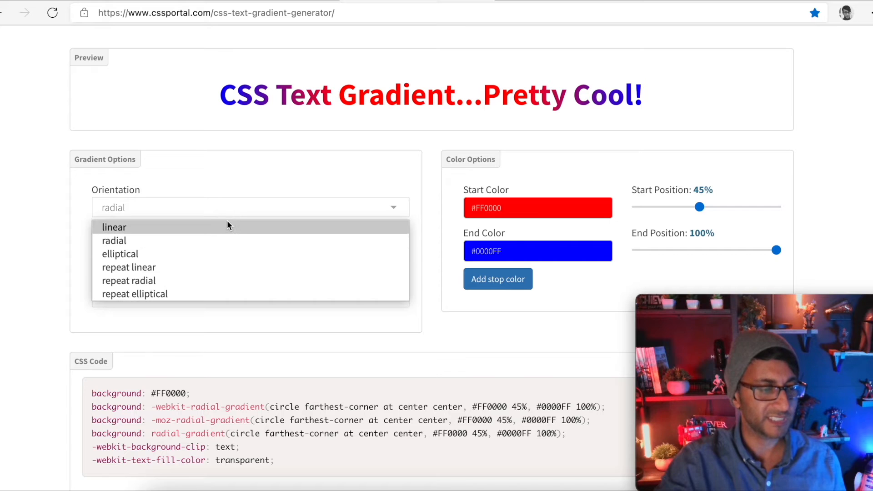
left_click(115, 226)
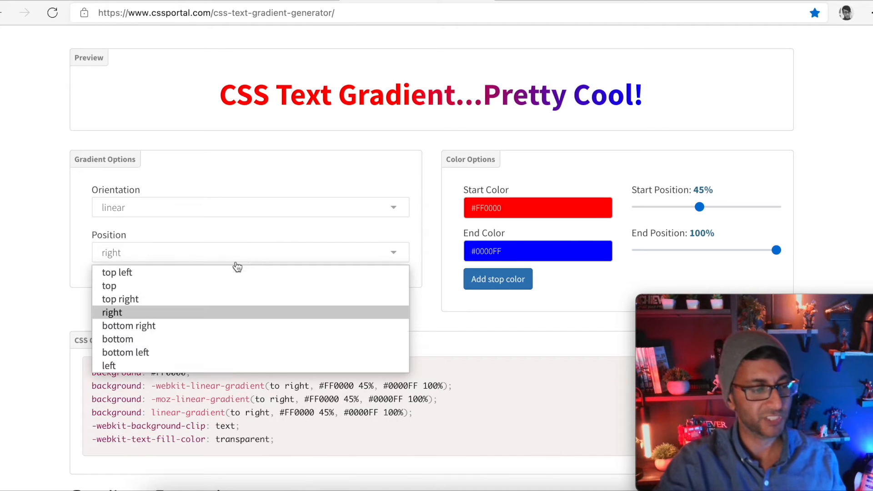
left_click(120, 299)
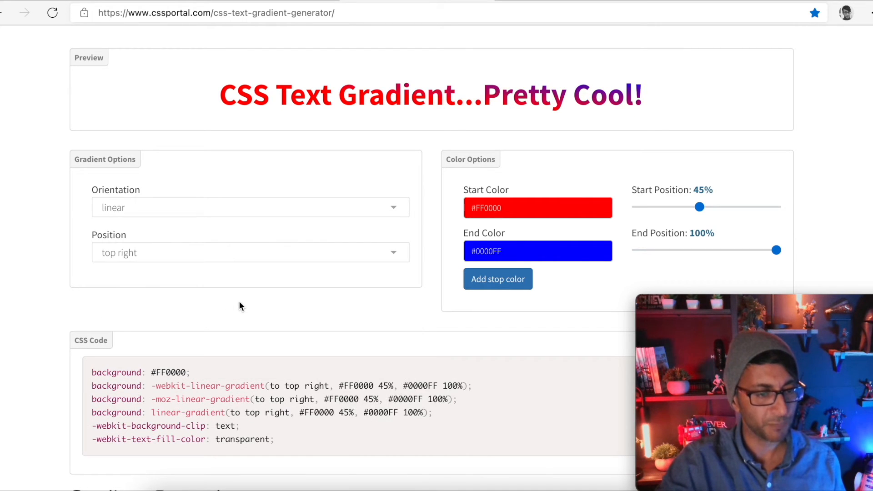
left_click(249, 252)
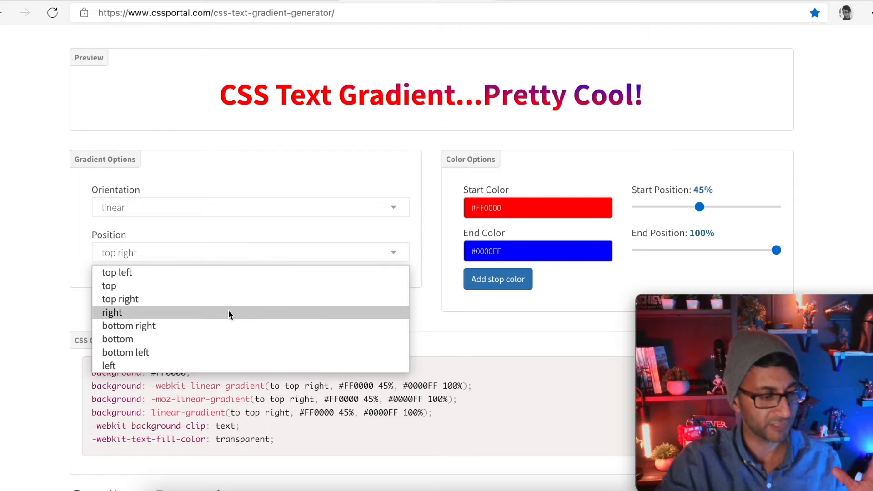
left_click(111, 312)
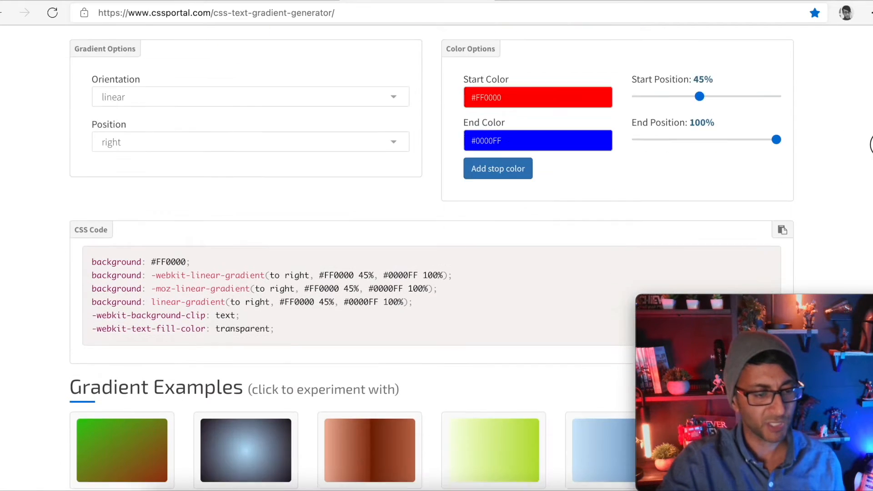
Load the rainbow stripes preset from the Gradient Examples as the current gradient.
scroll("down", 3)
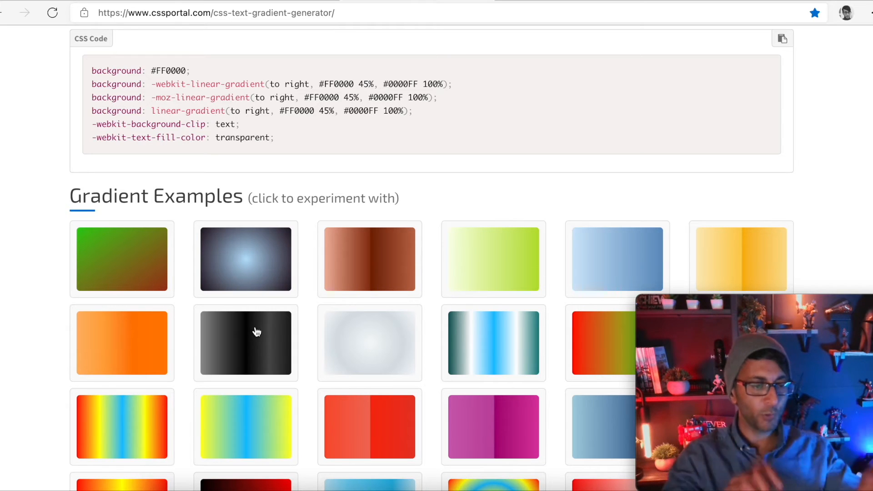
scroll("down", 3)
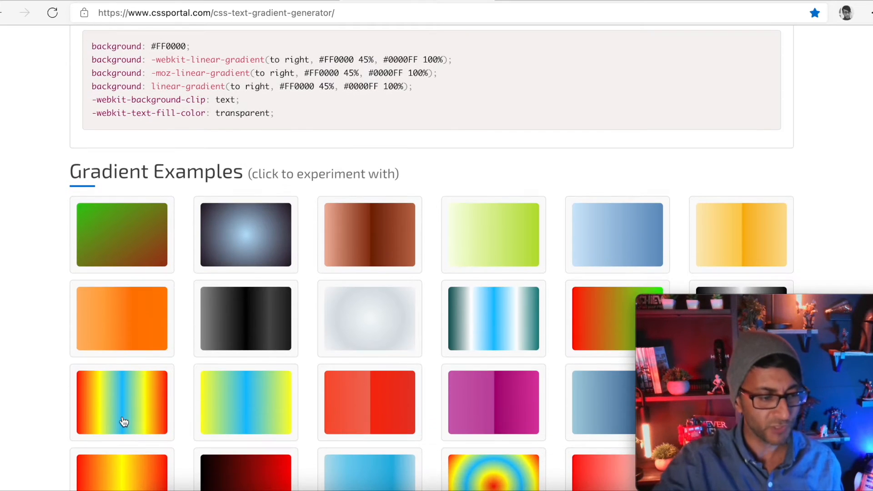
scroll("down", 3)
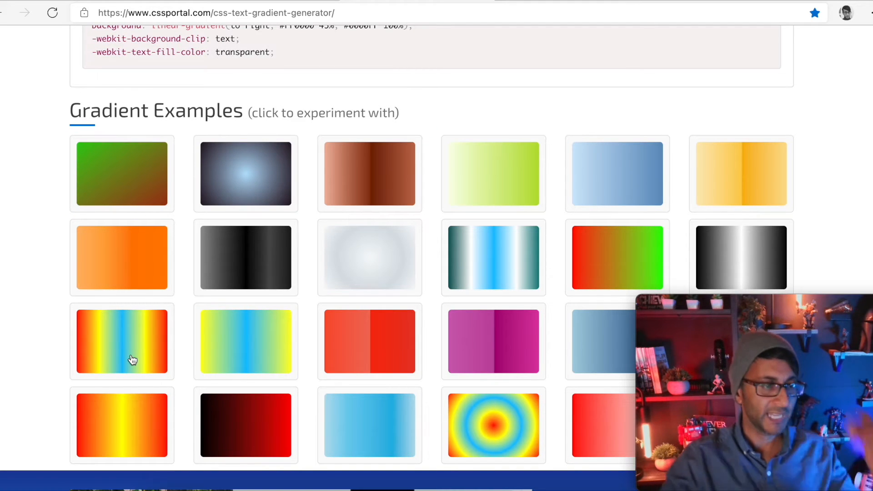
left_click(122, 341)
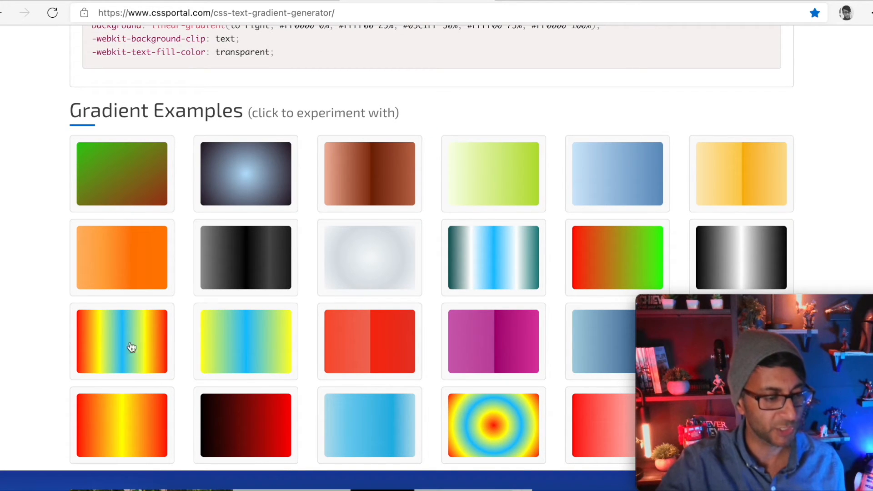
Set the end colour to #0000ff and adjust the red start position for a red-to-blue fade.
scroll("down", 3)
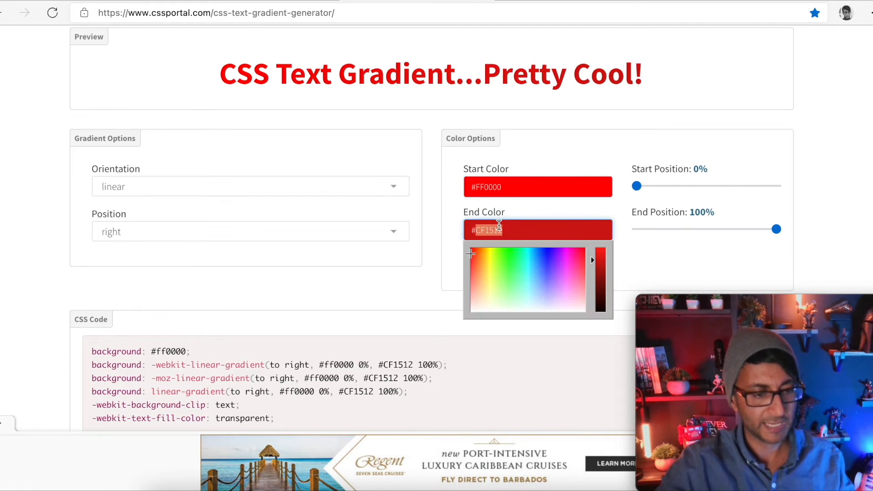
type("#0000ff")
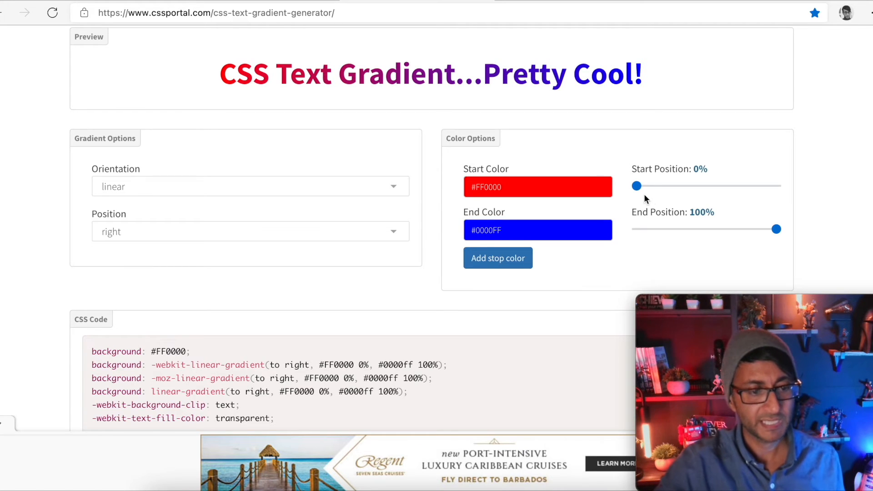
left_click_drag(636, 185, 685, 207)
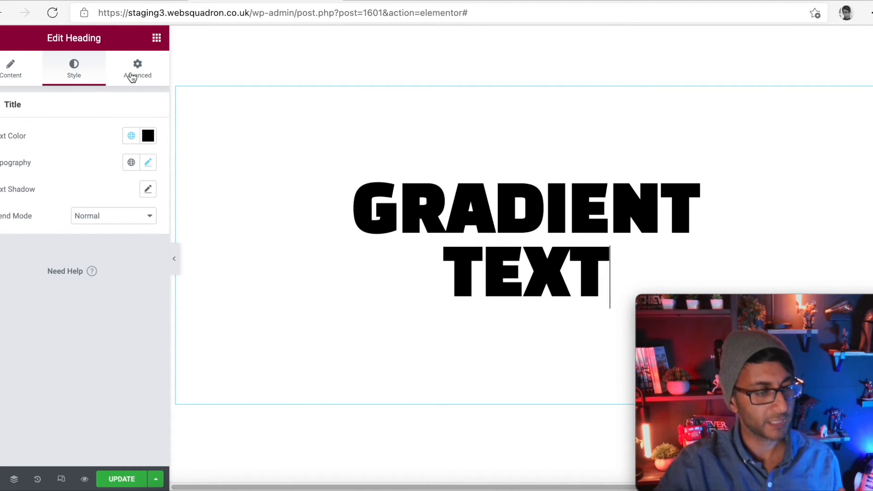
Start a .gradtext{ rule in the heading's Advanced > Custom CSS box.
left_click(138, 66)
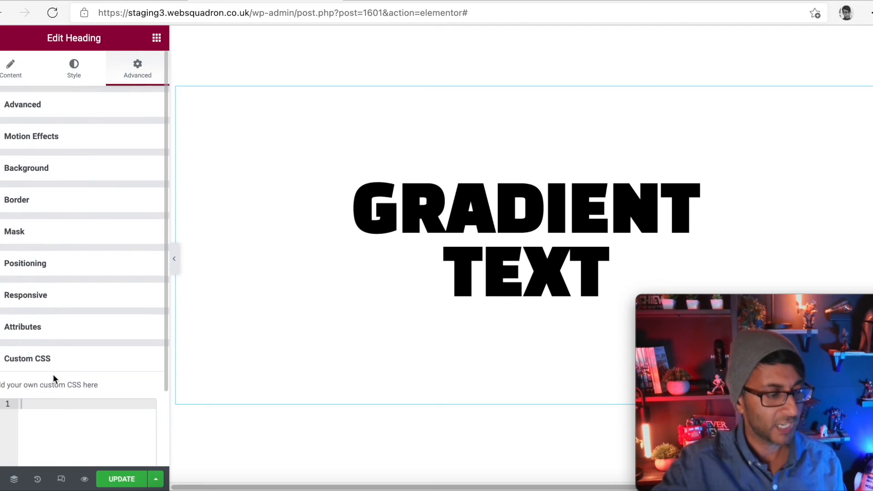
scroll("down", 3)
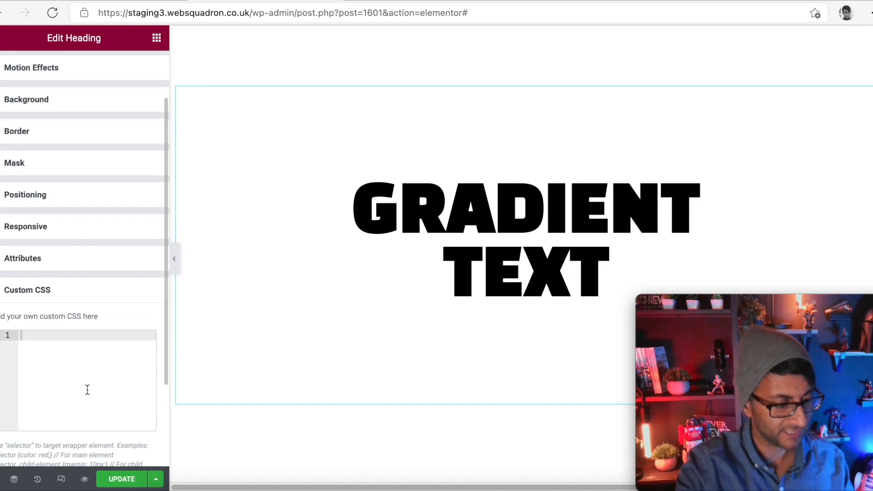
type(".")
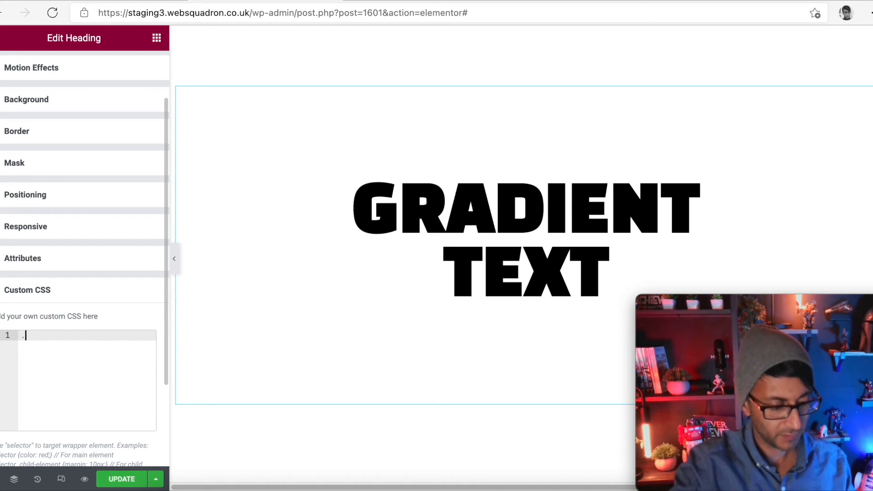
type("gradtext")
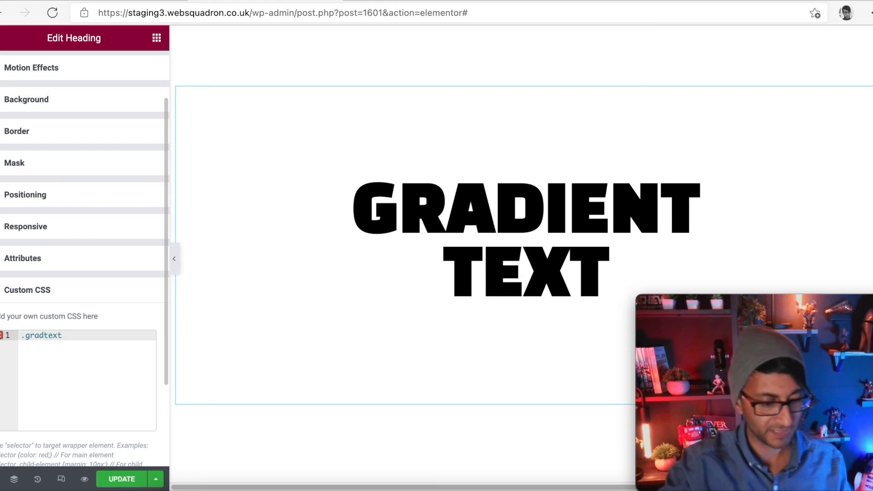
type("{")
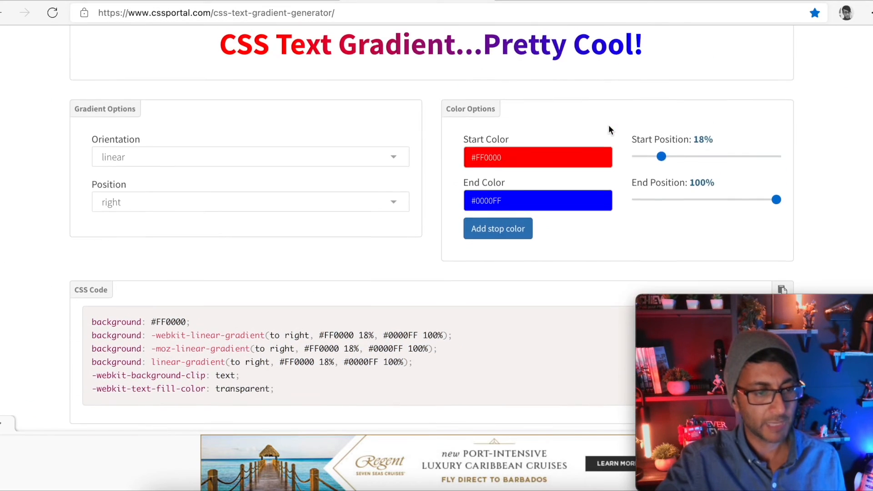
Push the red start position to 36% in the generator before copying its CSS into .gradtext.
left_click_drag(661, 156, 643, 156)
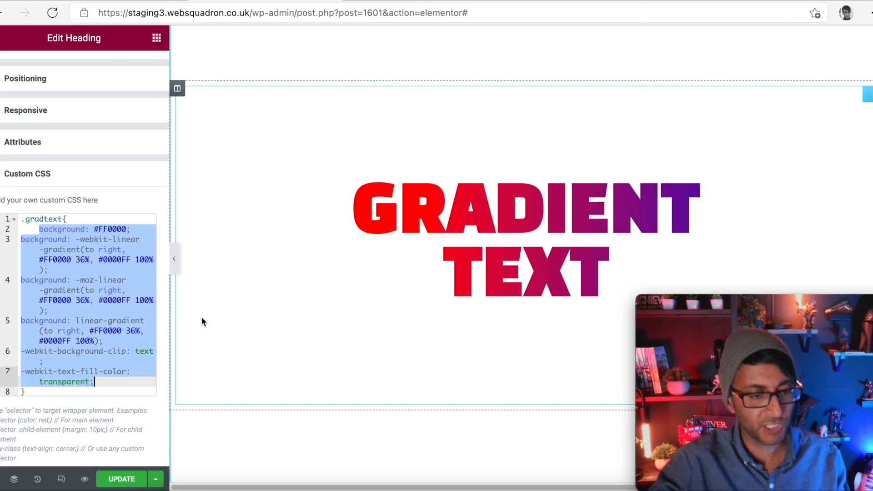
mouse_move(244, 218)
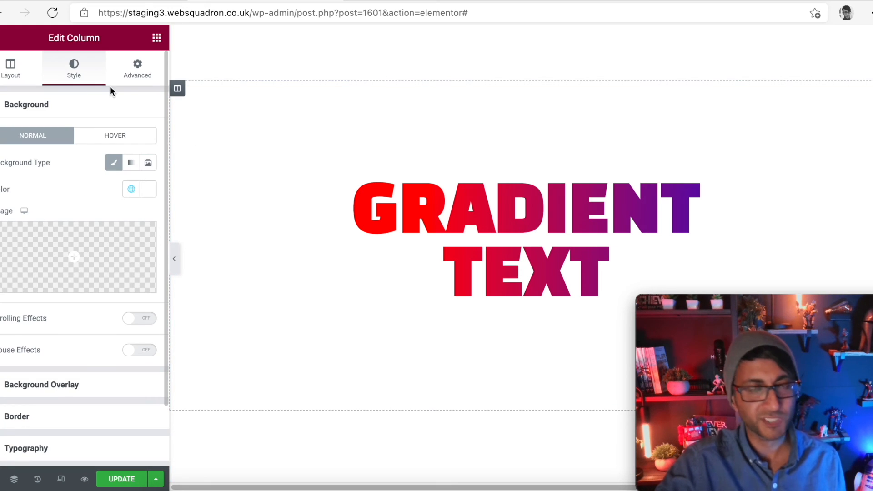
mouse_move(130, 162)
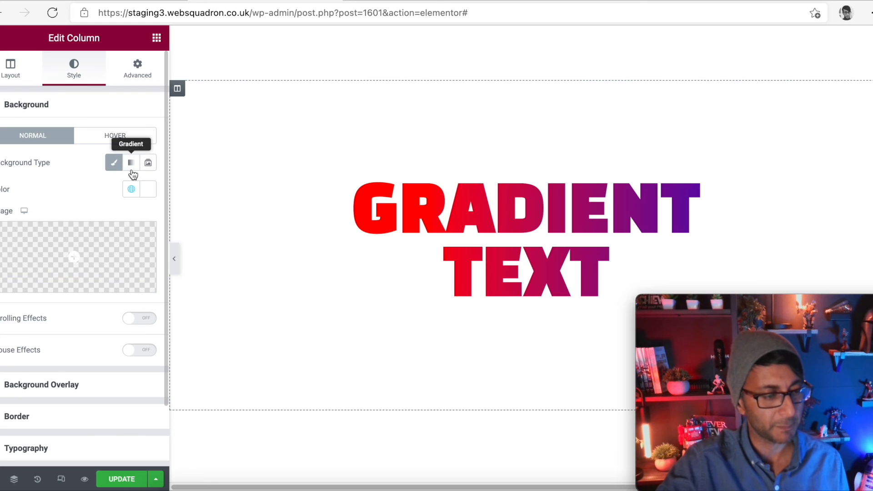
left_click(131, 161)
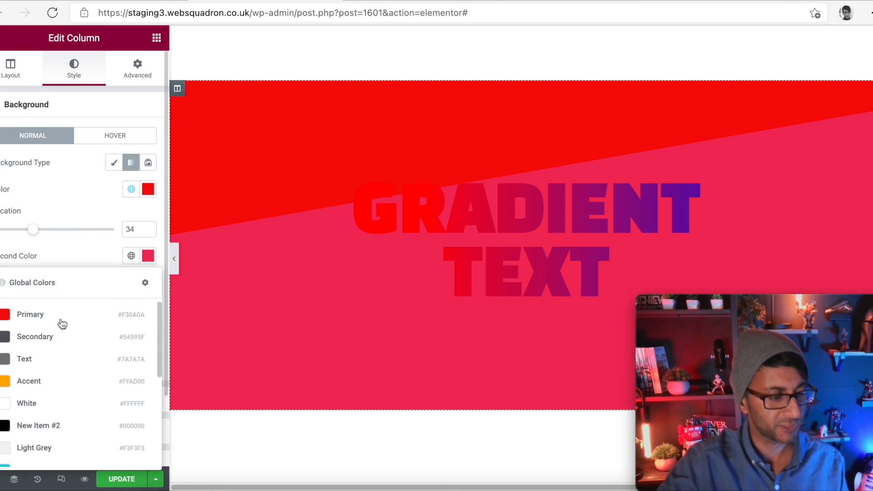
scroll("down", 3)
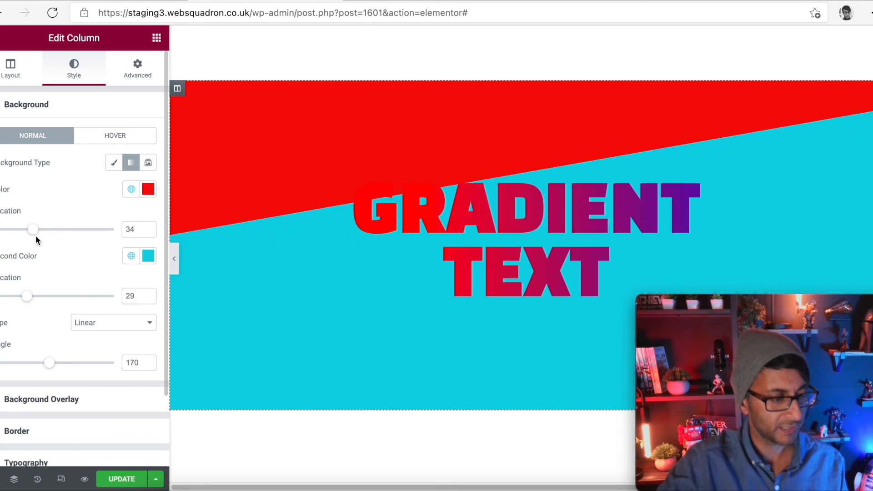
left_click_drag(28, 296, 115, 295)
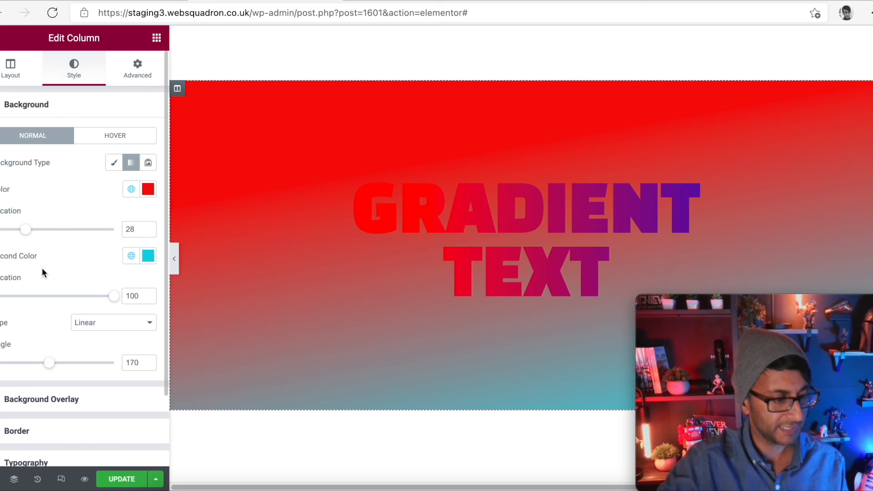
left_click_drag(49, 362, 42, 363)
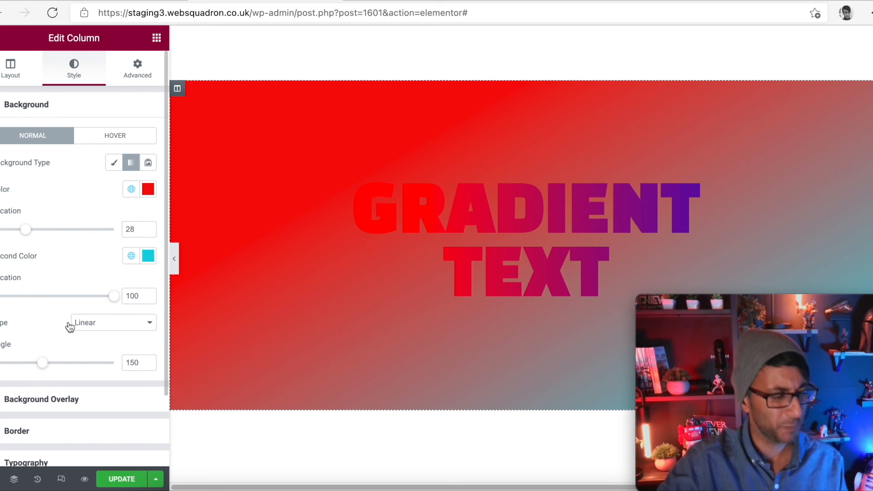
left_click_drag(44, 363, 97, 362)
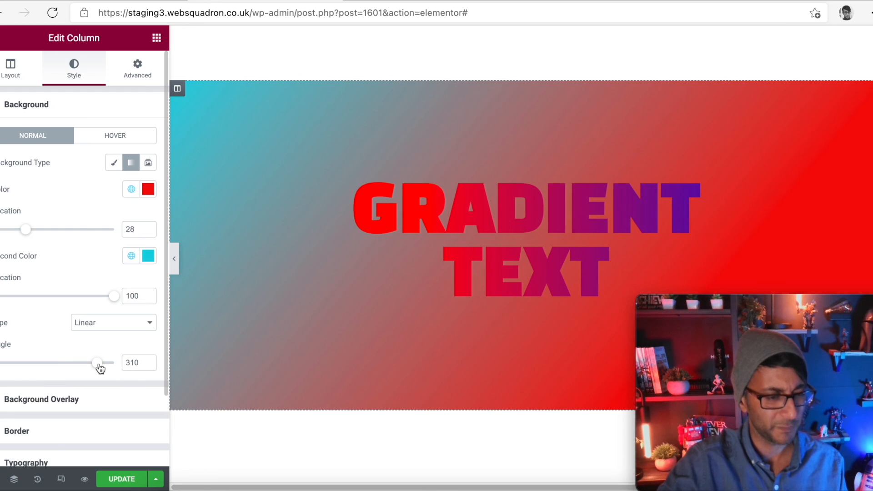
left_click(148, 189)
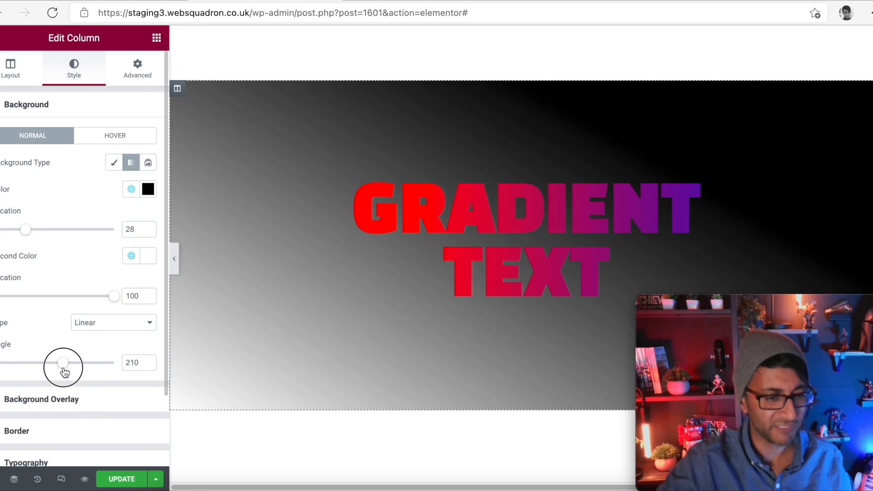
left_click_drag(63, 363, 105, 363)
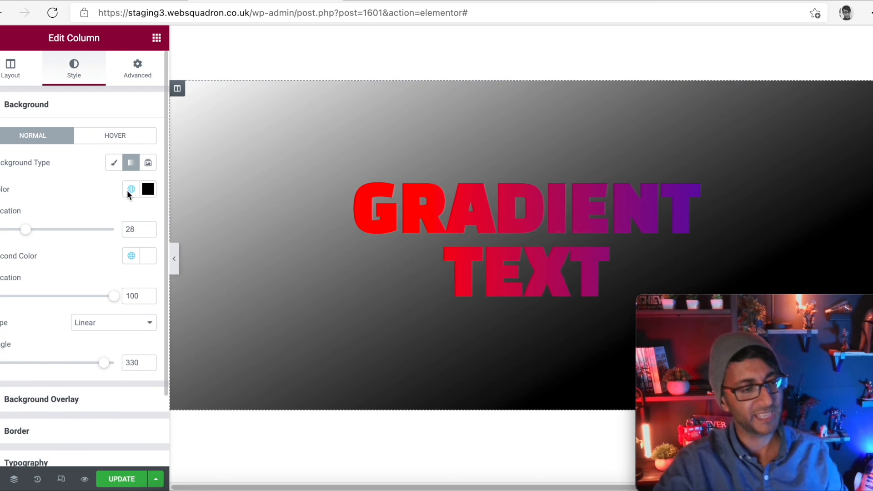
left_click(115, 162)
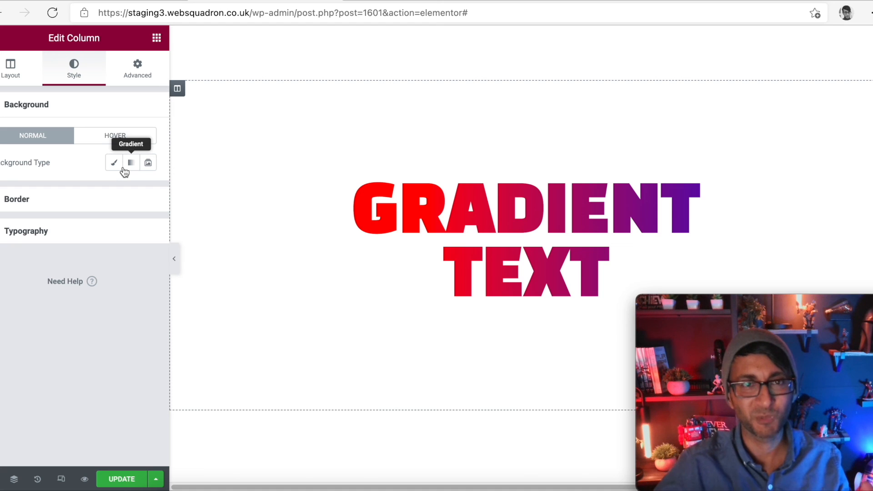